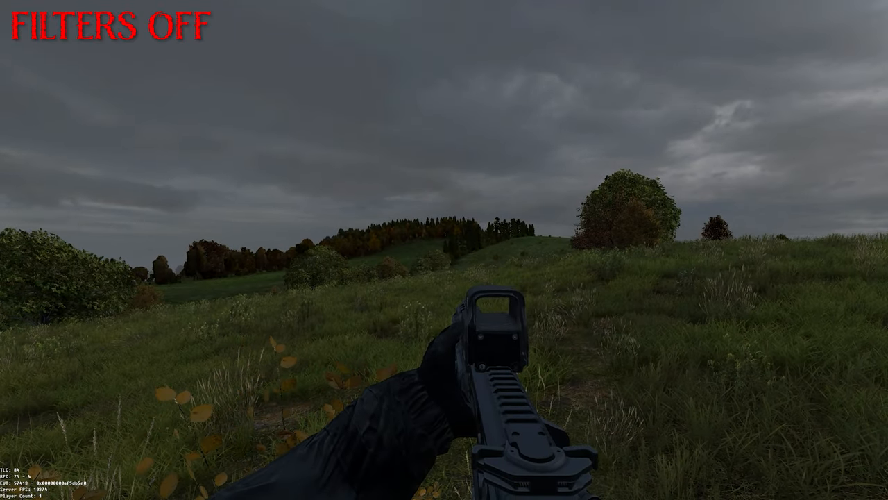
mouse_move(444, 249)
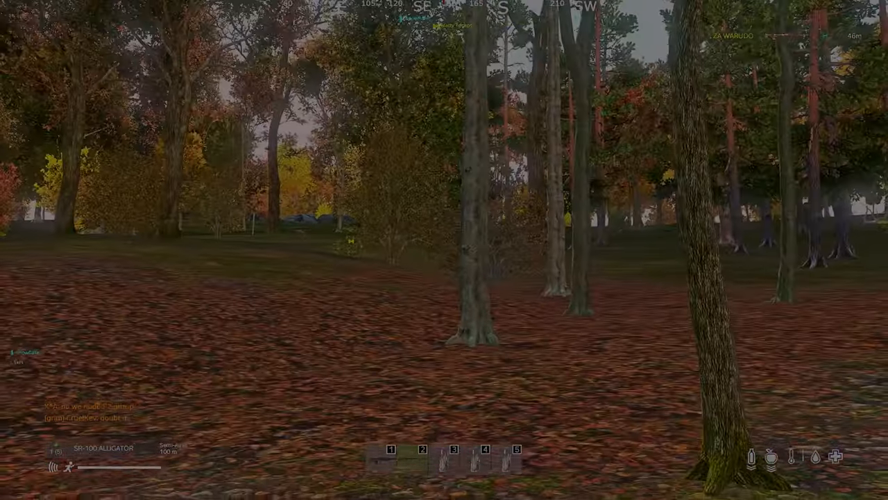
mouse_move(445, 250)
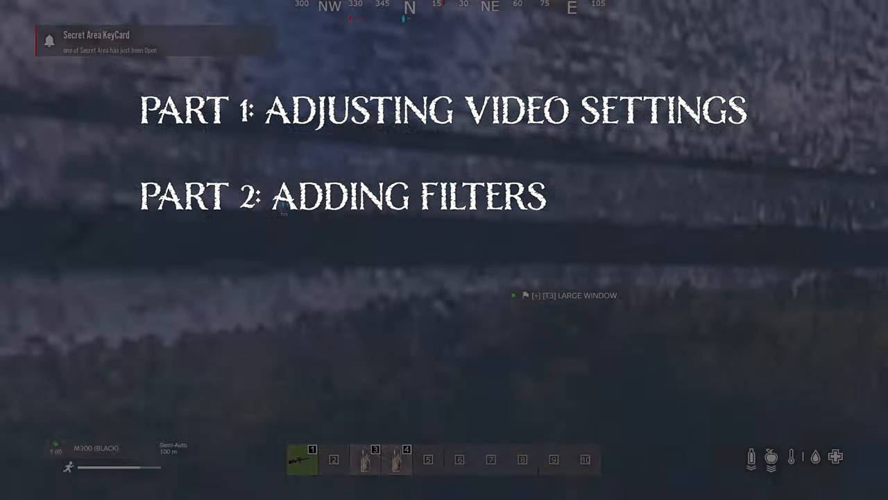
mouse_move(444, 250)
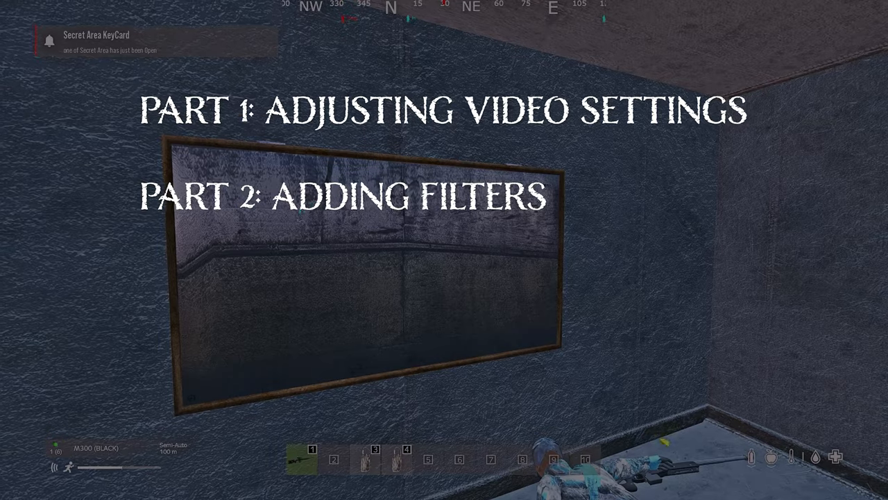
- Bring up the character's inventory screen over the 'Part 1 / Part 2' outline overlay
key("Tab")
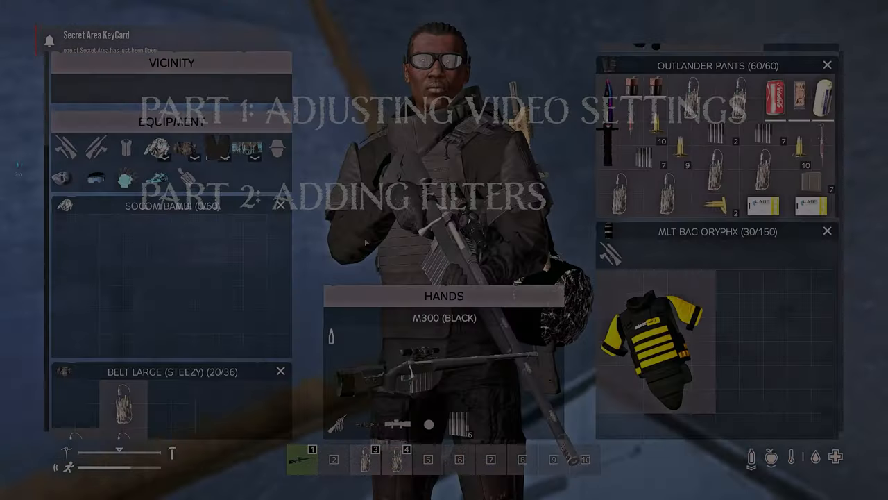